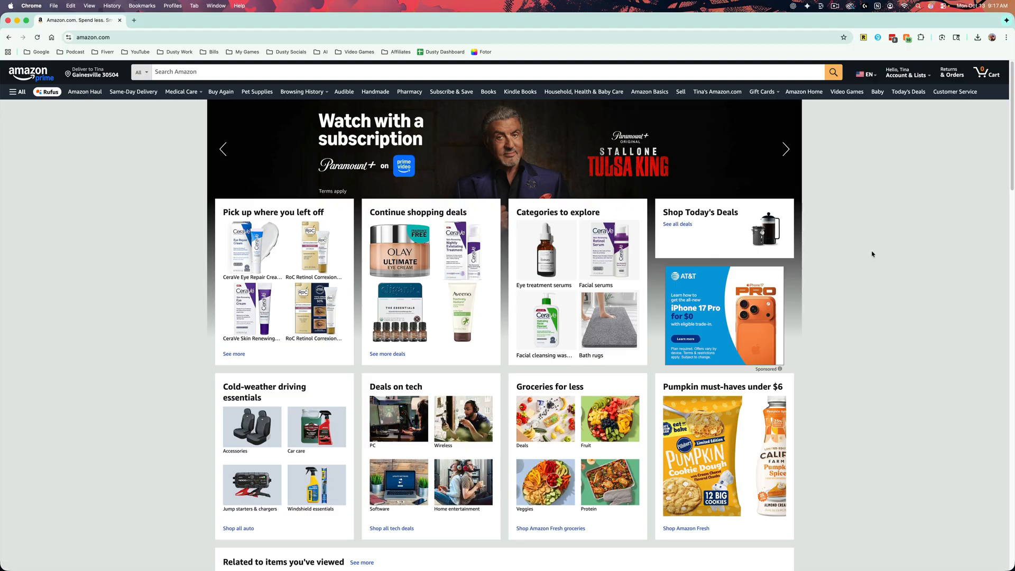
pyautogui.moveTo(177, 118)
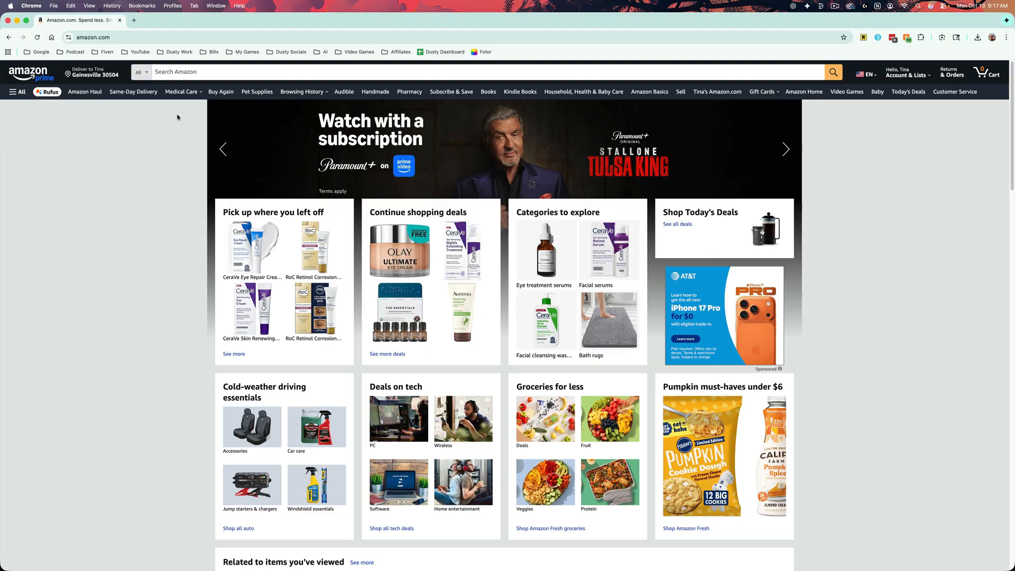
pyautogui.moveTo(905, 72)
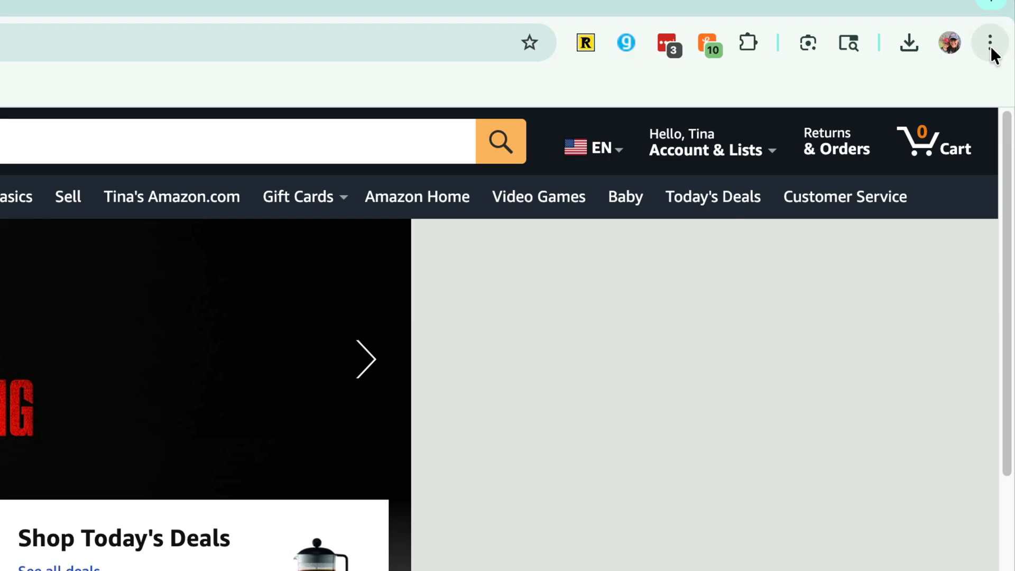
# Open Chrome's Settings page from the three-dot menu
pyautogui.click(989, 41)
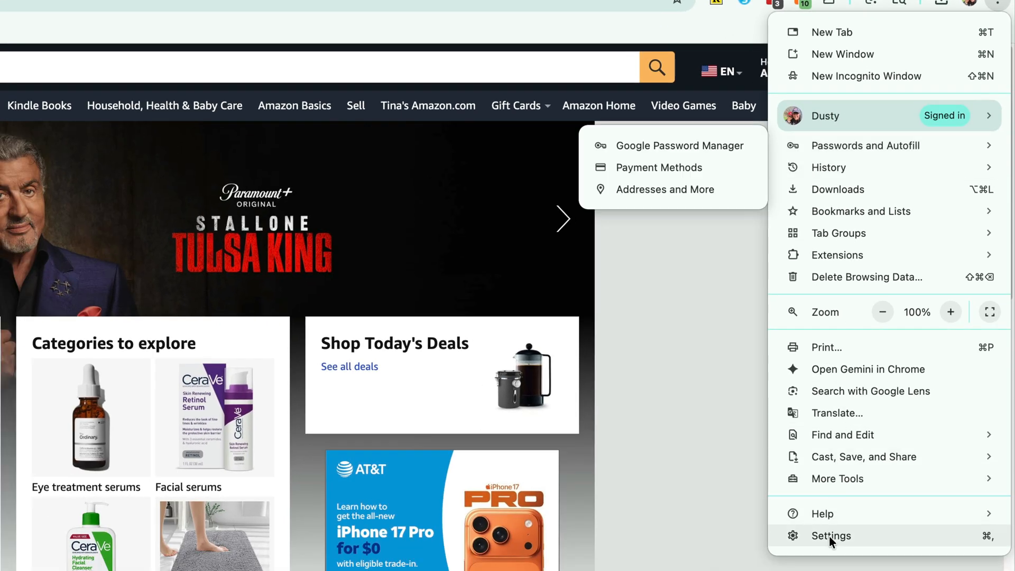
pyautogui.click(831, 535)
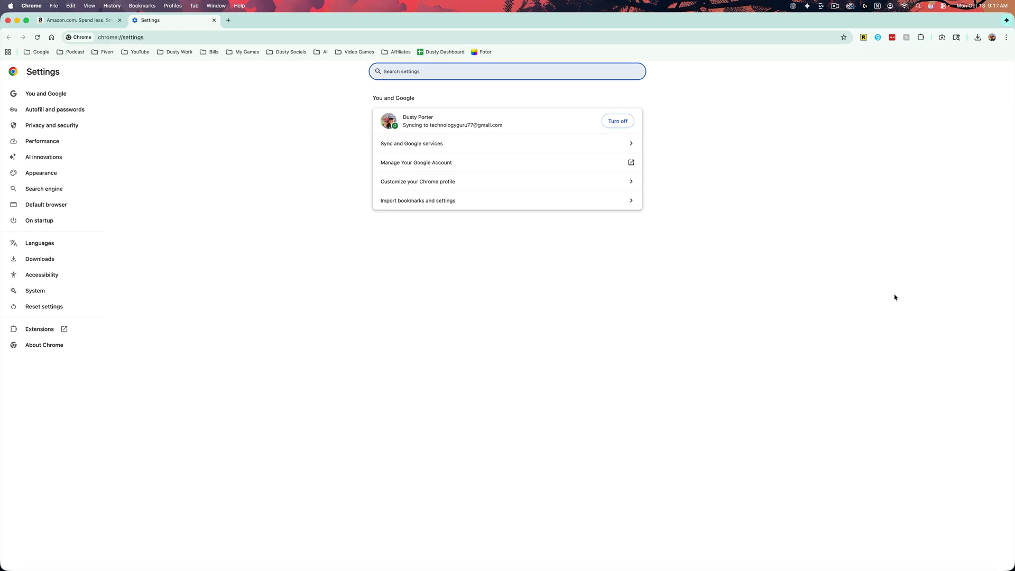
pyautogui.moveTo(142, 186)
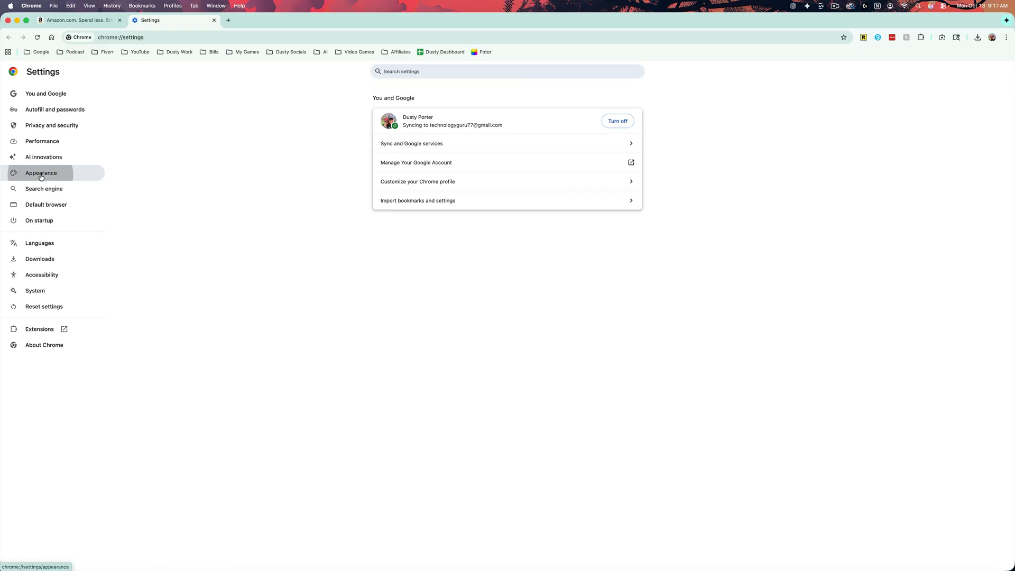
# In Appearance settings, change the Mode dropdown from Light to Dark
pyautogui.click(40, 173)
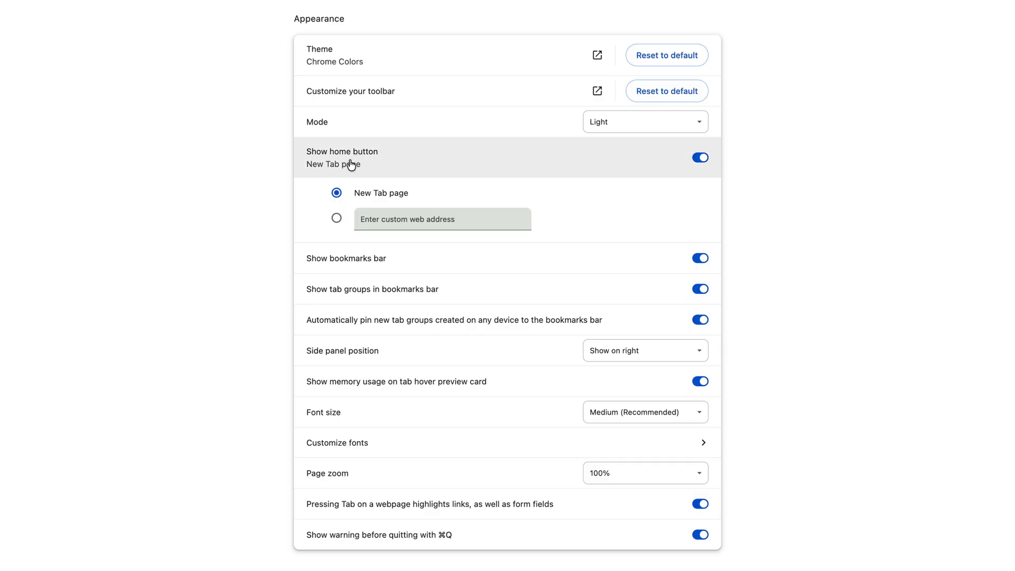
pyautogui.moveTo(369, 130)
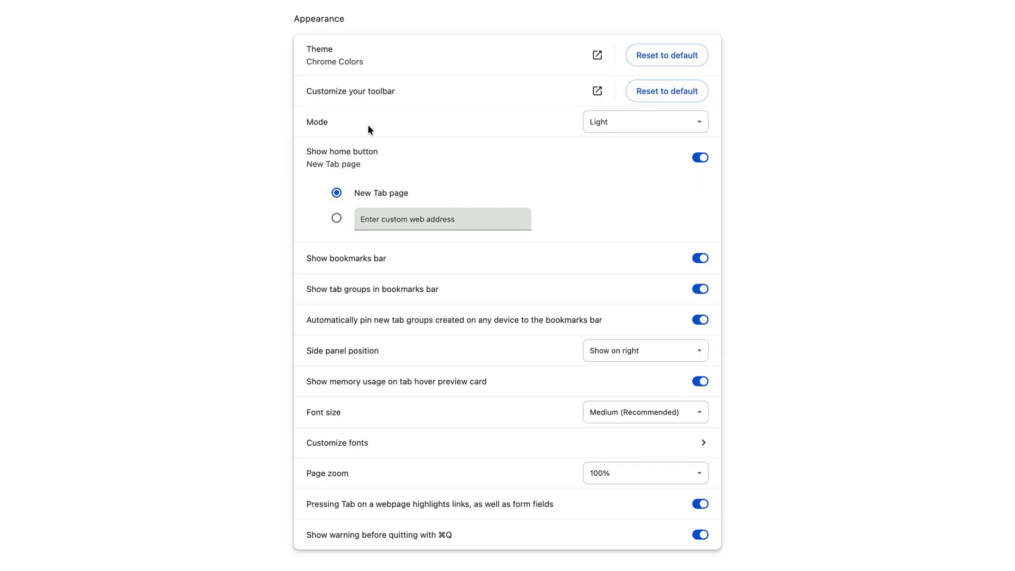
pyautogui.click(644, 121)
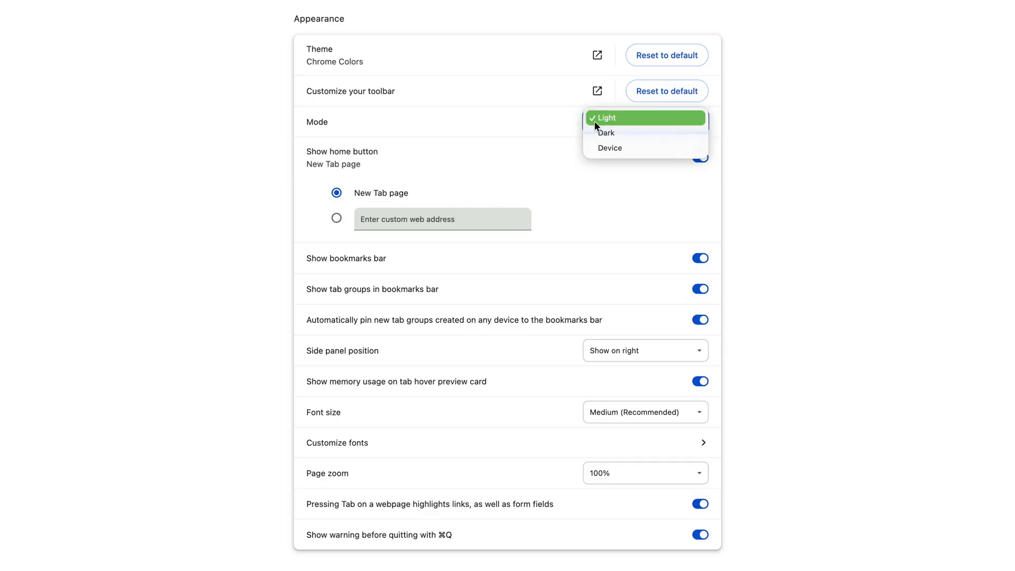
pyautogui.click(606, 133)
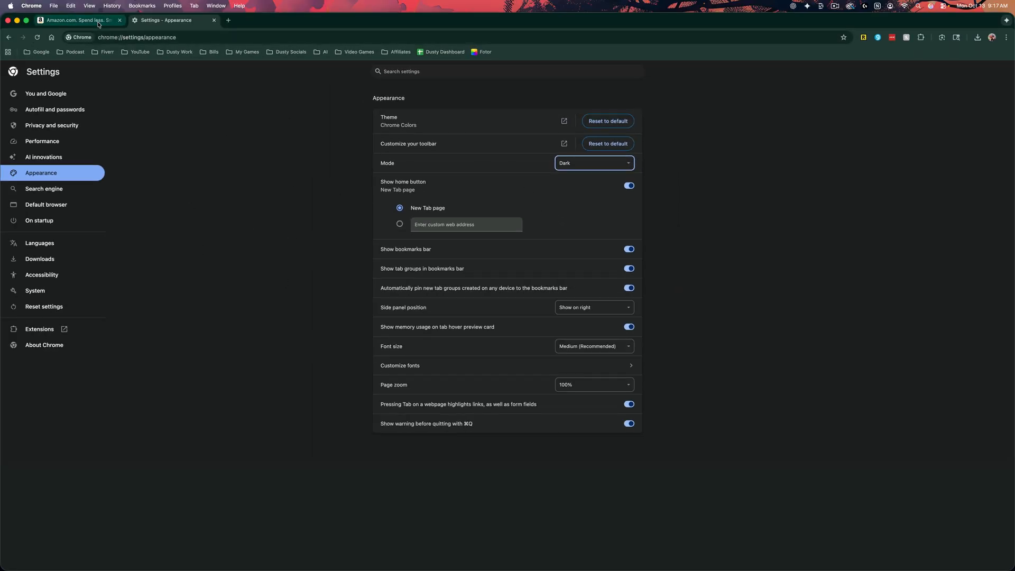
# View the Amazon tab, a new tab and the YouTube tab in the dark theme
pyautogui.click(78, 20)
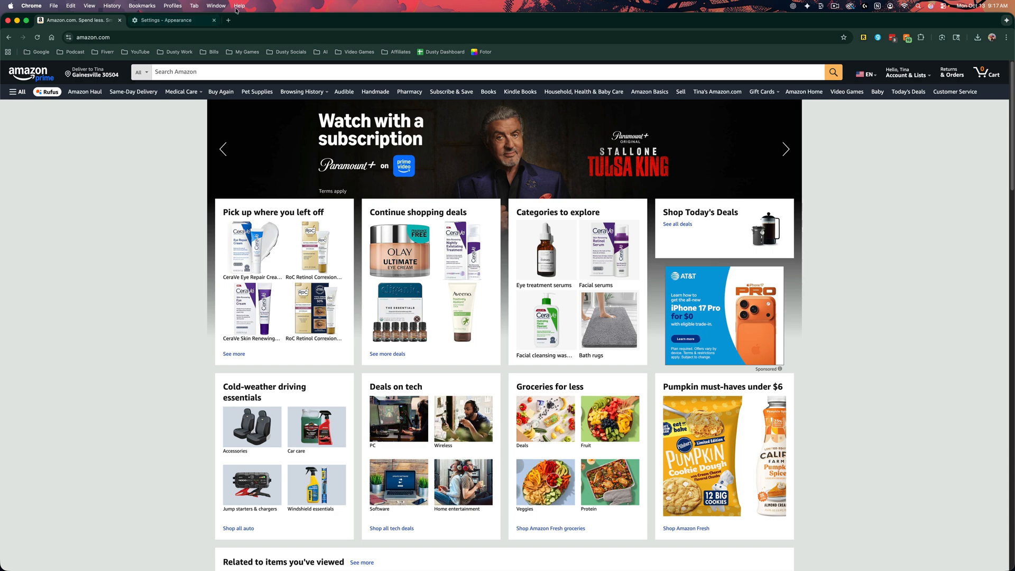
pyautogui.click(227, 20)
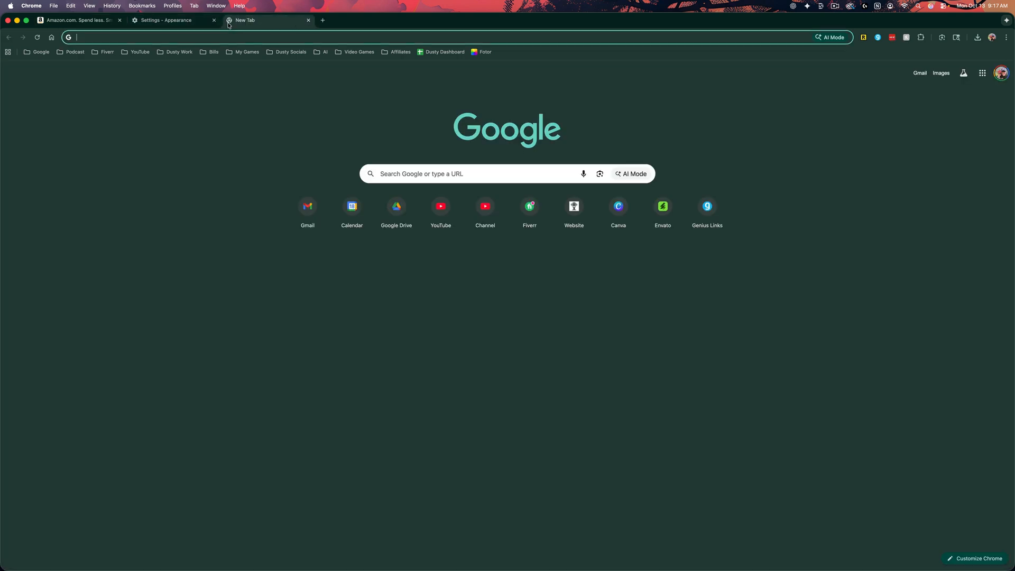
pyautogui.click(167, 20)
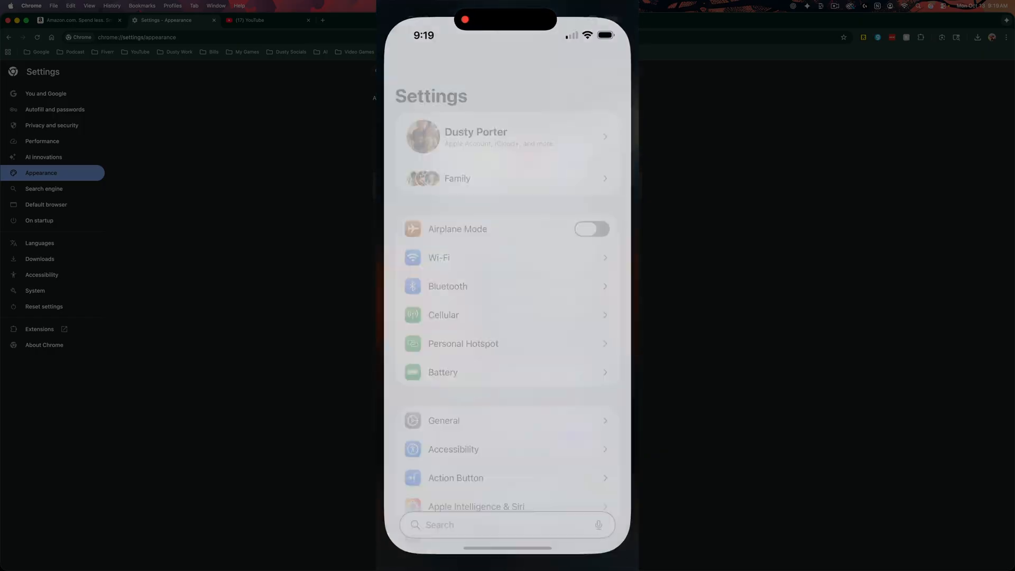
# Confirm Dark appearance in Display & Brightness, then begin typing a settings search
pyautogui.scroll(-3)
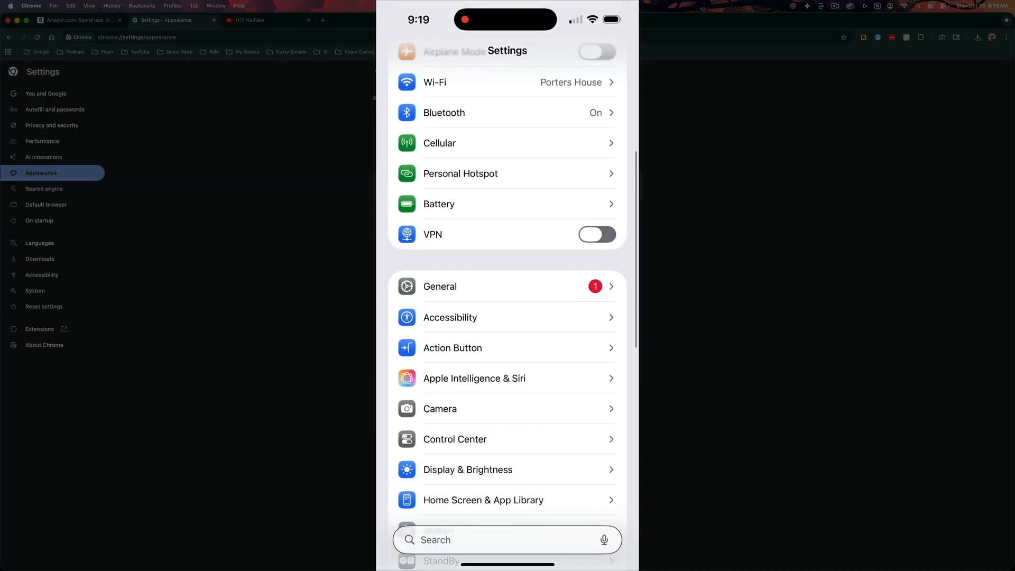
pyautogui.click(467, 469)
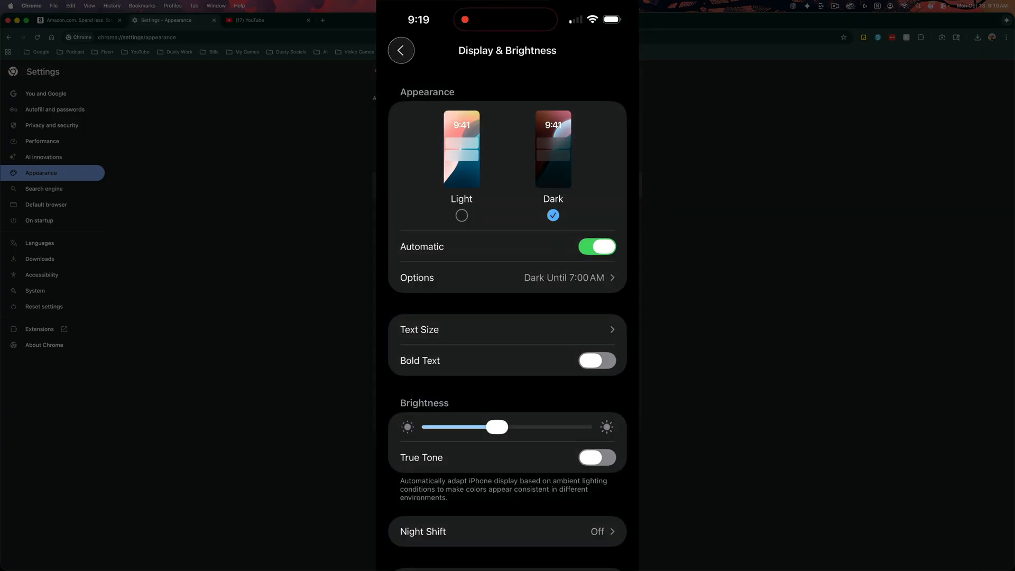
pyautogui.write('h')
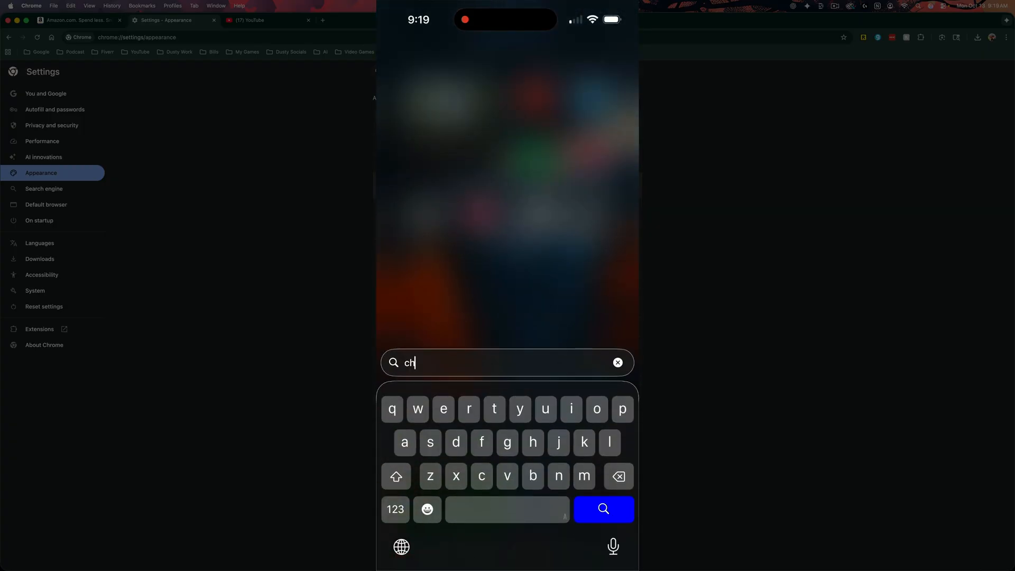